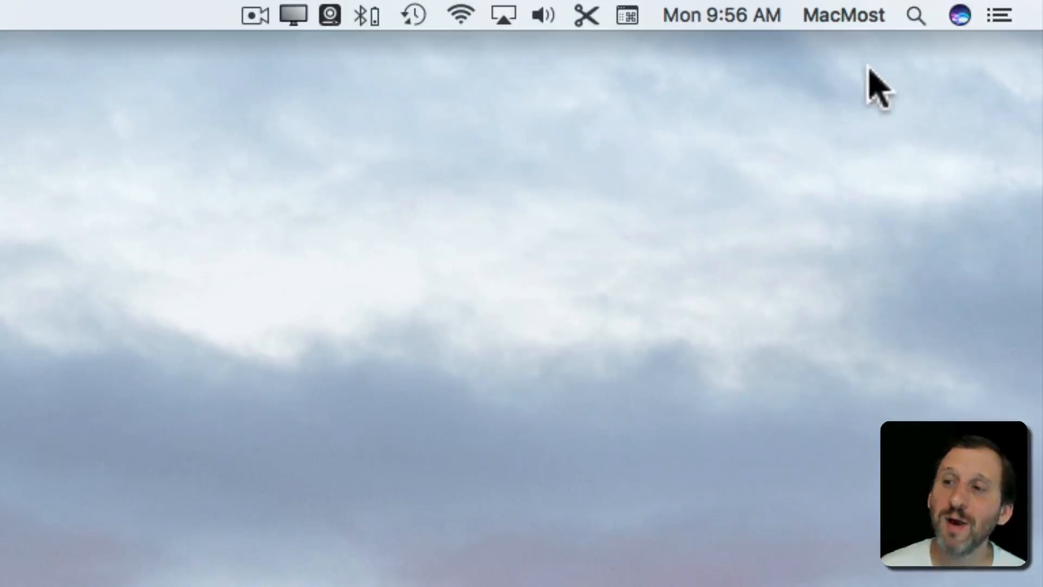
{"action": "mouse_move", "coordinate": [924, 33]}
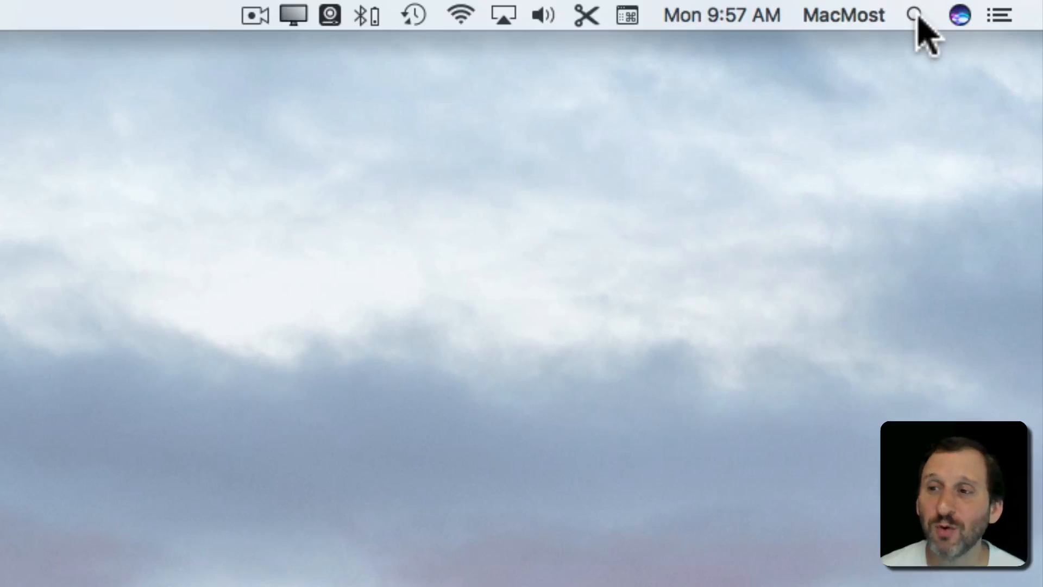
- Bring up the Spotlight search field from the menu-bar magnifying glass
{"action": "left_click", "coordinate": [913, 15]}
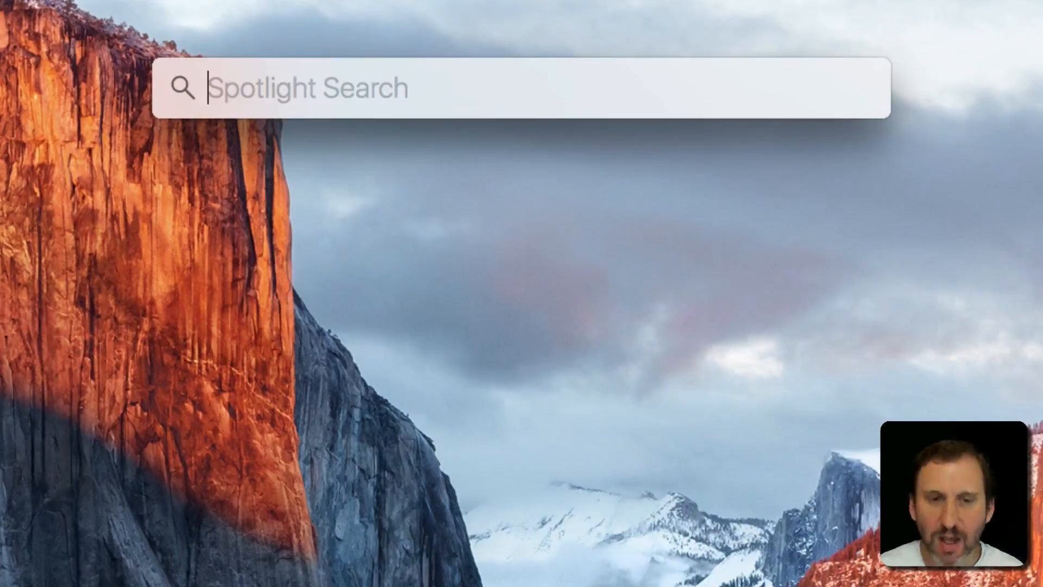
- Search Spotlight for ostrich.jpg and select the Ostrich.jpg top hit to preview it
{"action": "type", "text": "ostrich.jpg"}
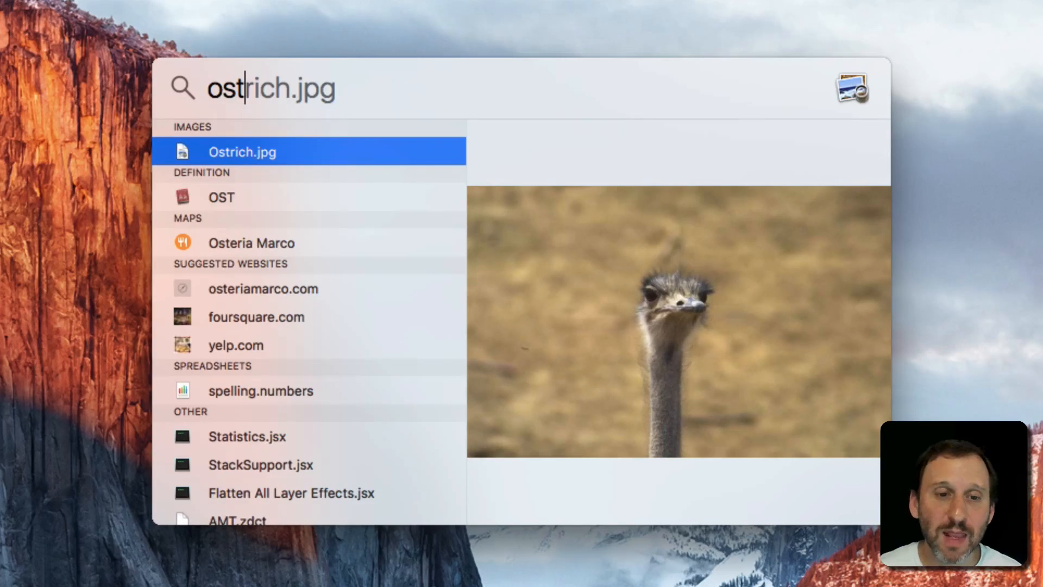
{"action": "mouse_move", "coordinate": [245, 89]}
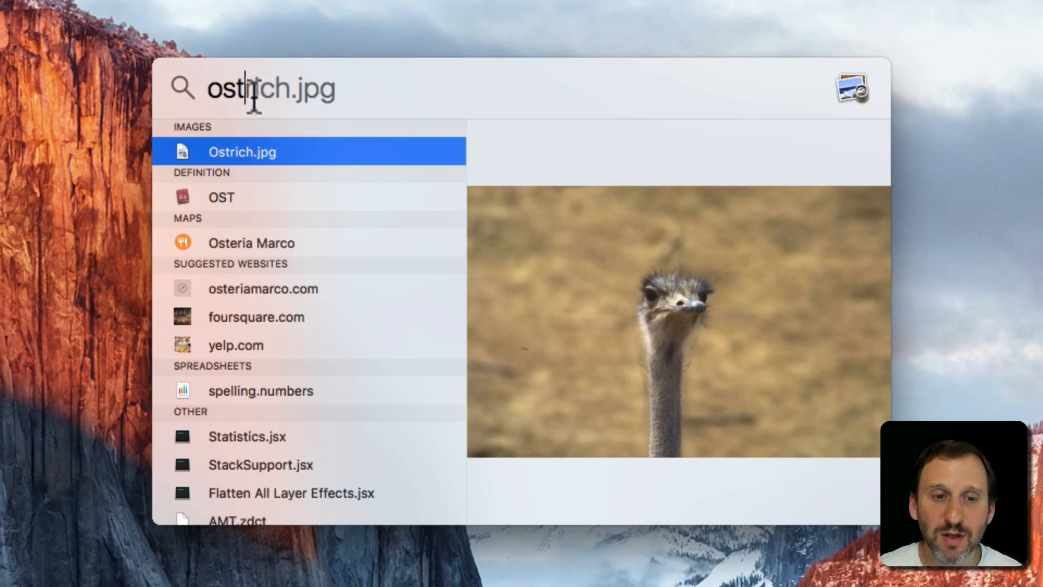
{"action": "mouse_move", "coordinate": [442, 109]}
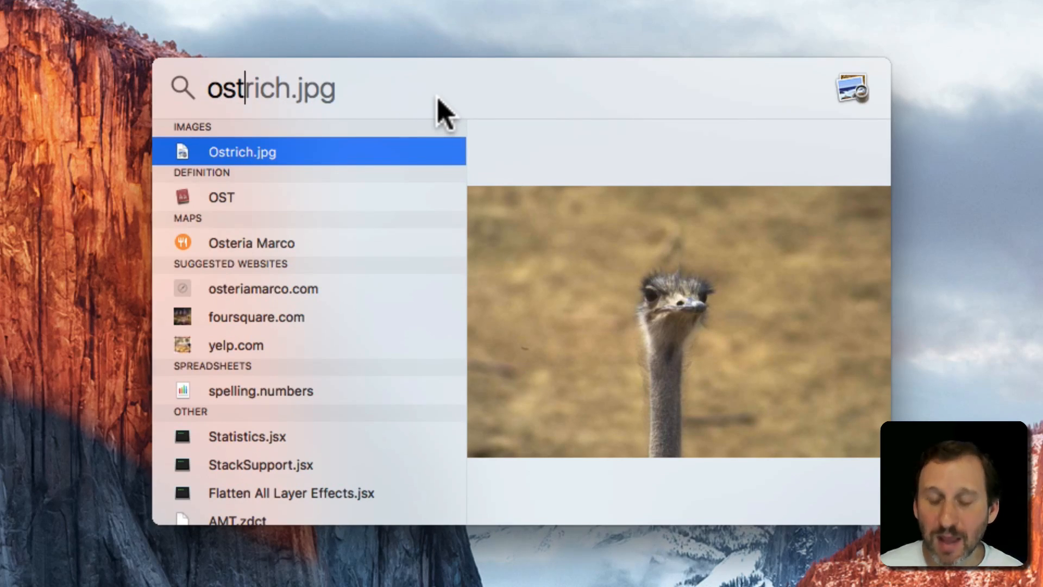
{"action": "mouse_move", "coordinate": [193, 153]}
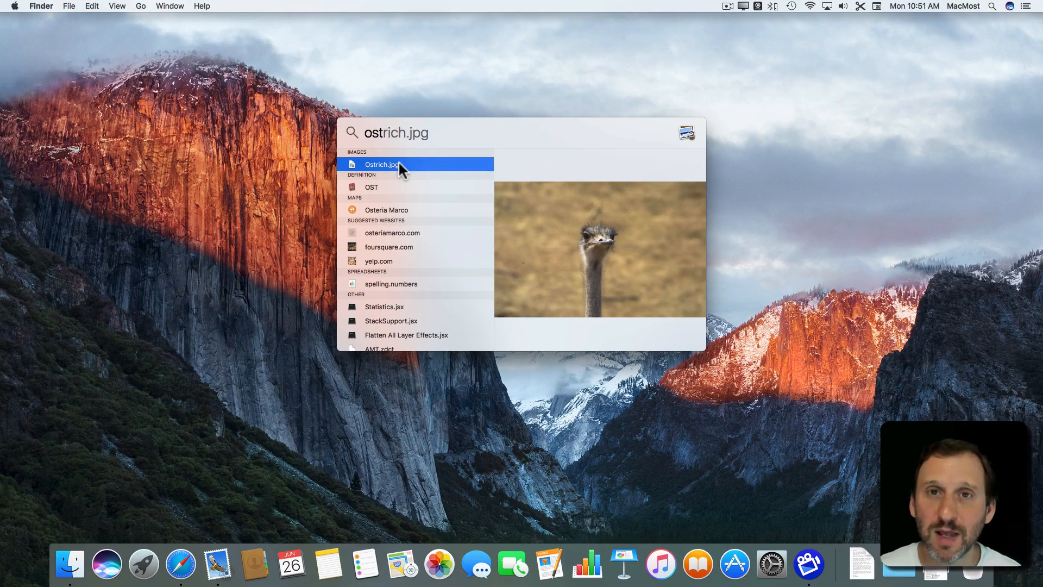
{"action": "left_click", "coordinate": [382, 164]}
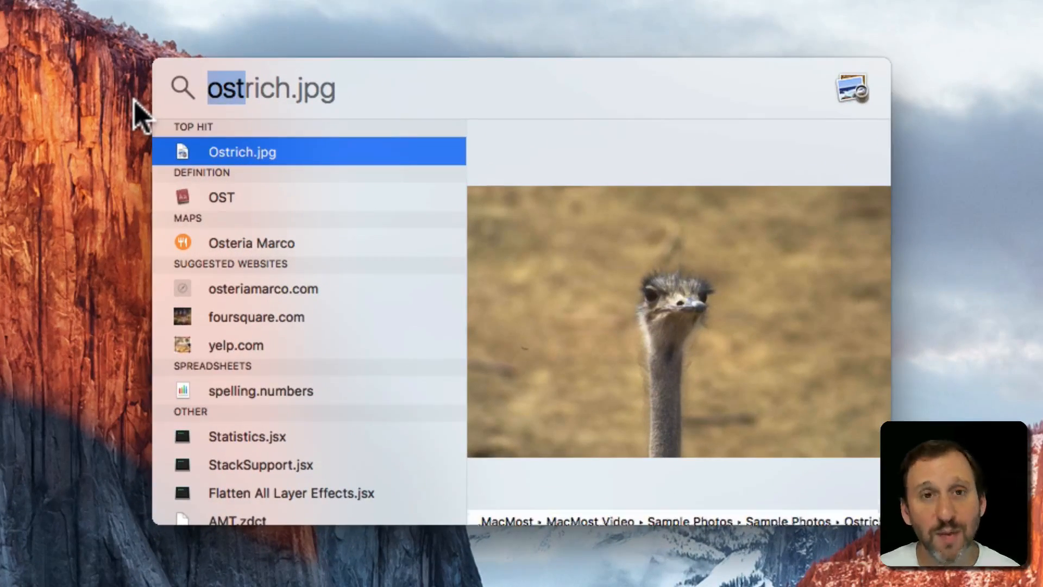
{"action": "left_click", "coordinate": [242, 152]}
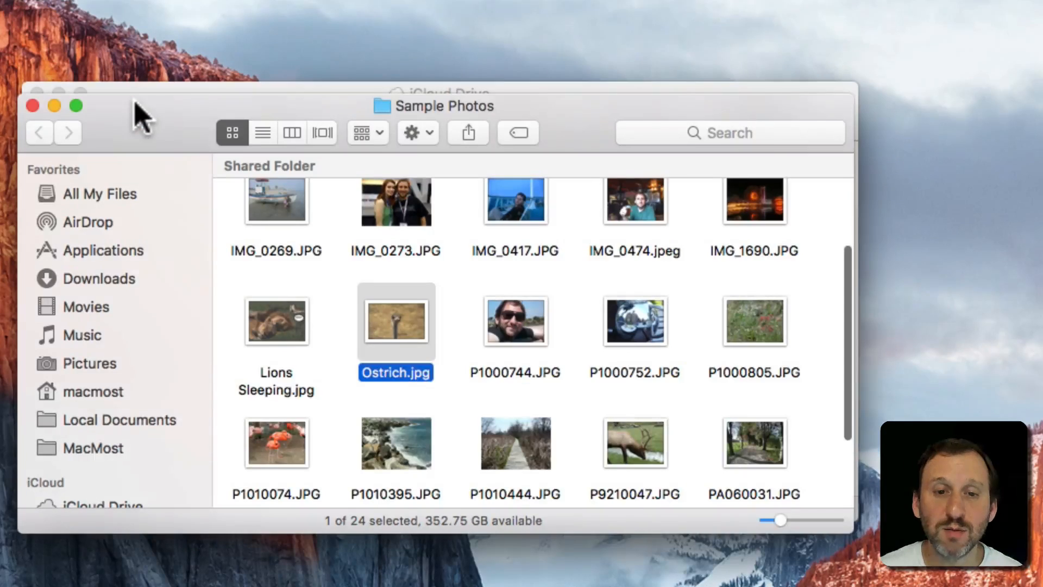
{"action": "mouse_move", "coordinate": [372, 279]}
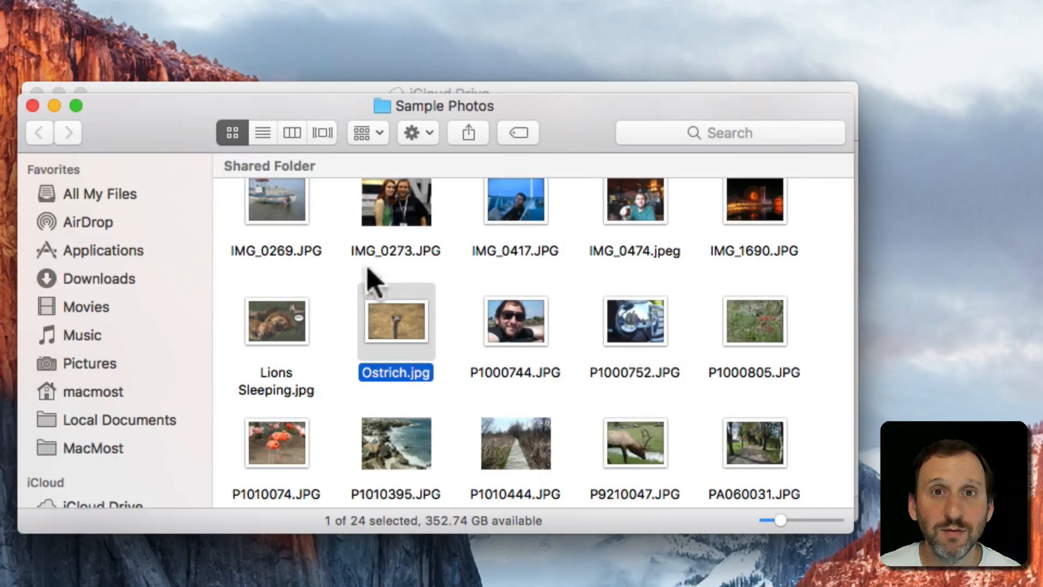
{"action": "mouse_move", "coordinate": [396, 342]}
{"action": "type", "text": "ost"}
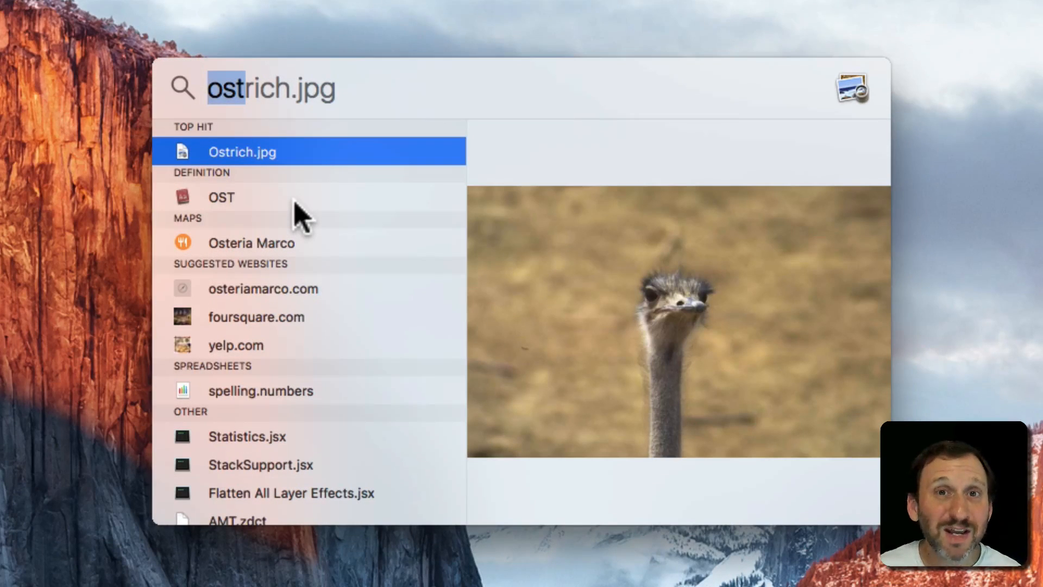
{"action": "mouse_move", "coordinate": [206, 213]}
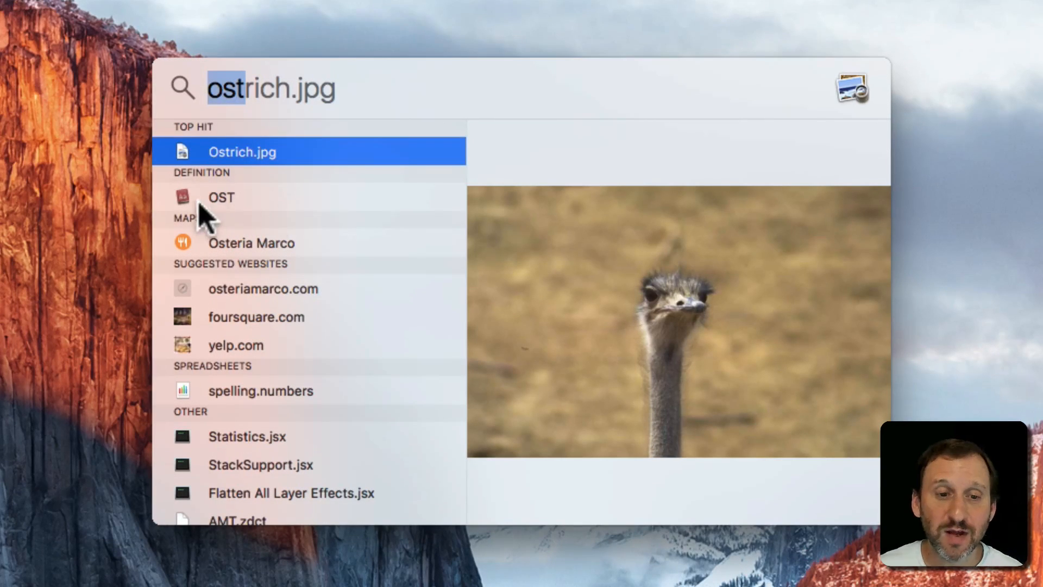
{"action": "mouse_move", "coordinate": [249, 256]}
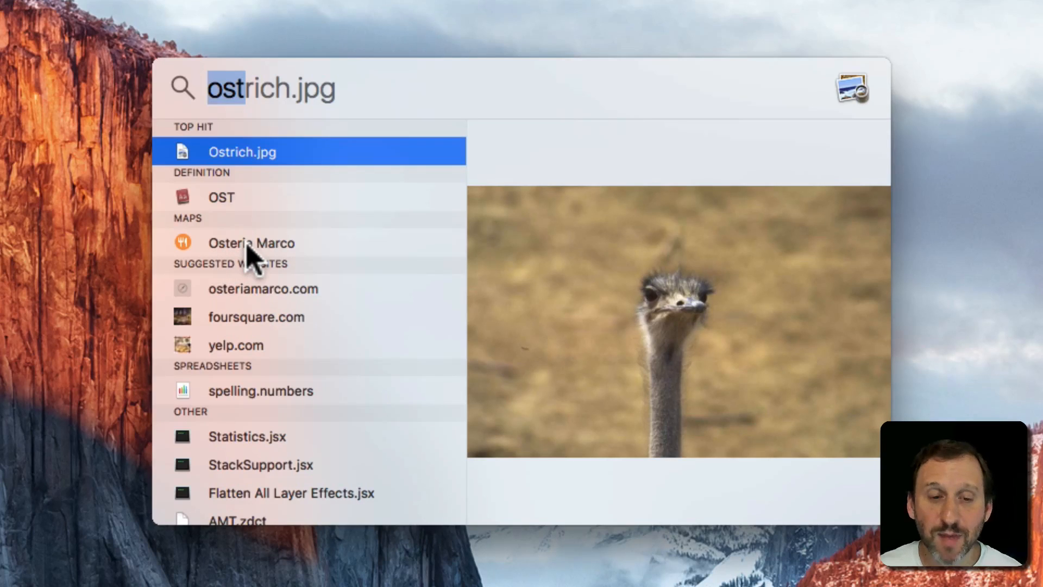
{"action": "mouse_move", "coordinate": [266, 413]}
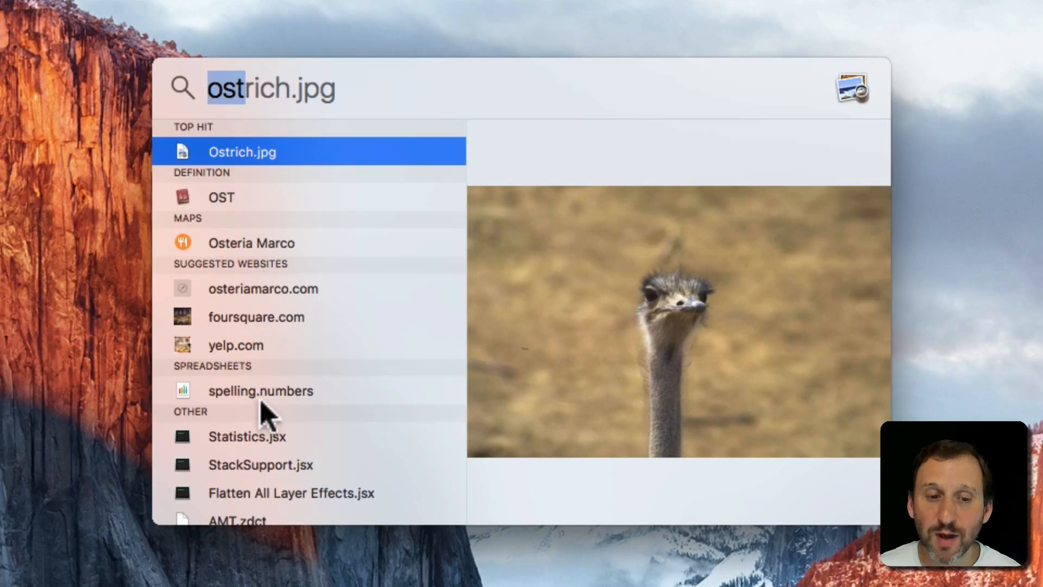
- Select the OST Definition result to show 'abbreviation for original soundtrack'
{"action": "scroll", "scroll_direction": "down", "scroll_amount": 3}
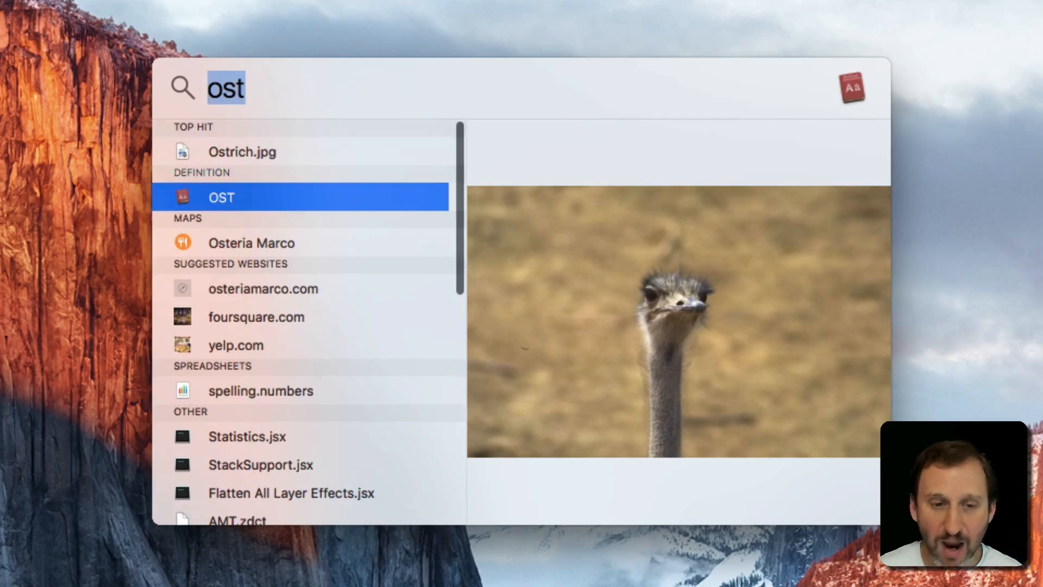
{"action": "left_click", "coordinate": [263, 288]}
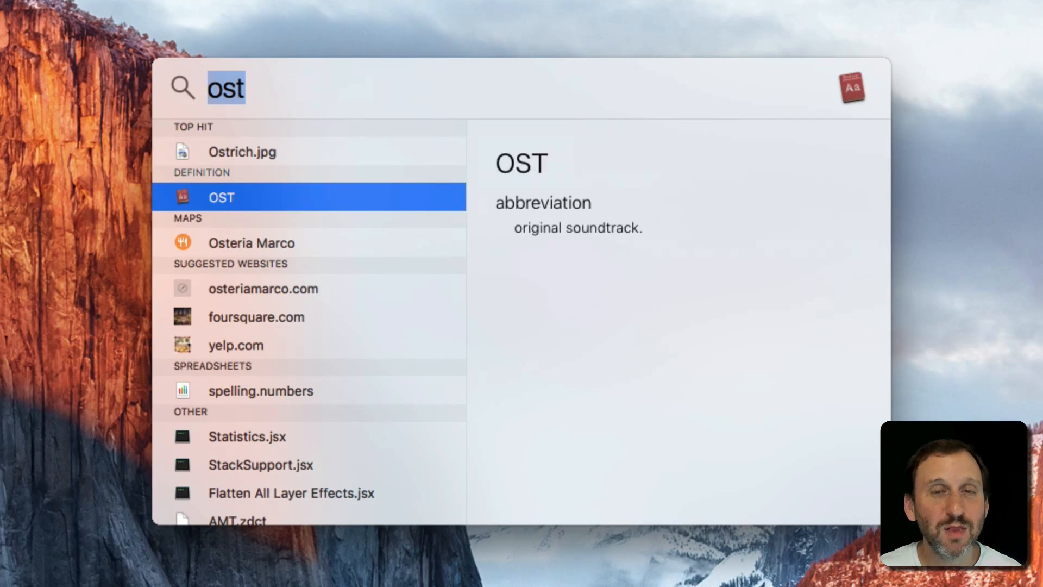
- Reach the Spotlight Search Results category list in System Preferences
{"action": "left_click", "coordinate": [35, 11]}
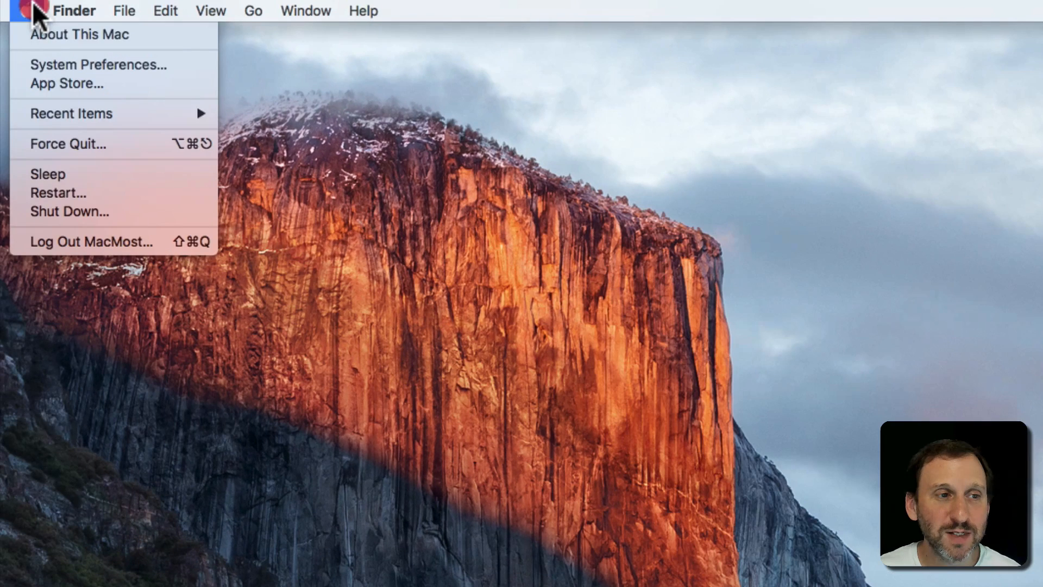
{"action": "left_click", "coordinate": [99, 65]}
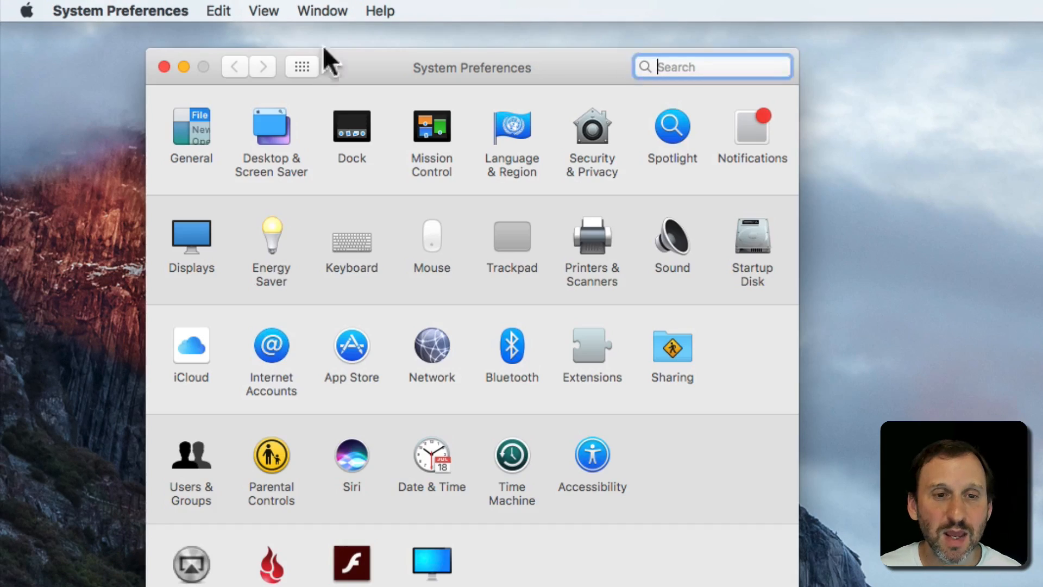
{"action": "left_click", "coordinate": [671, 127]}
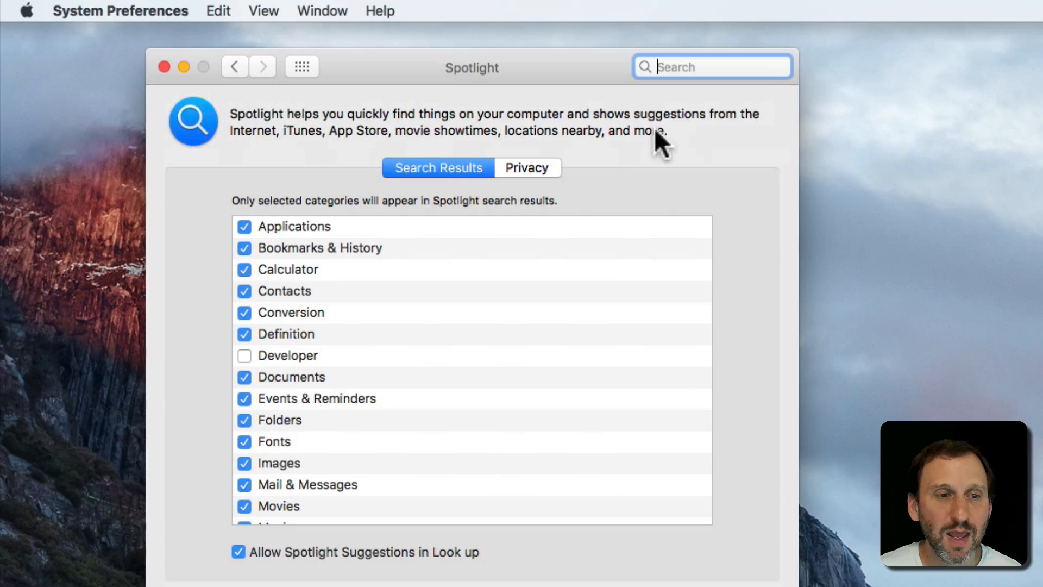
{"action": "mouse_move", "coordinate": [276, 322]}
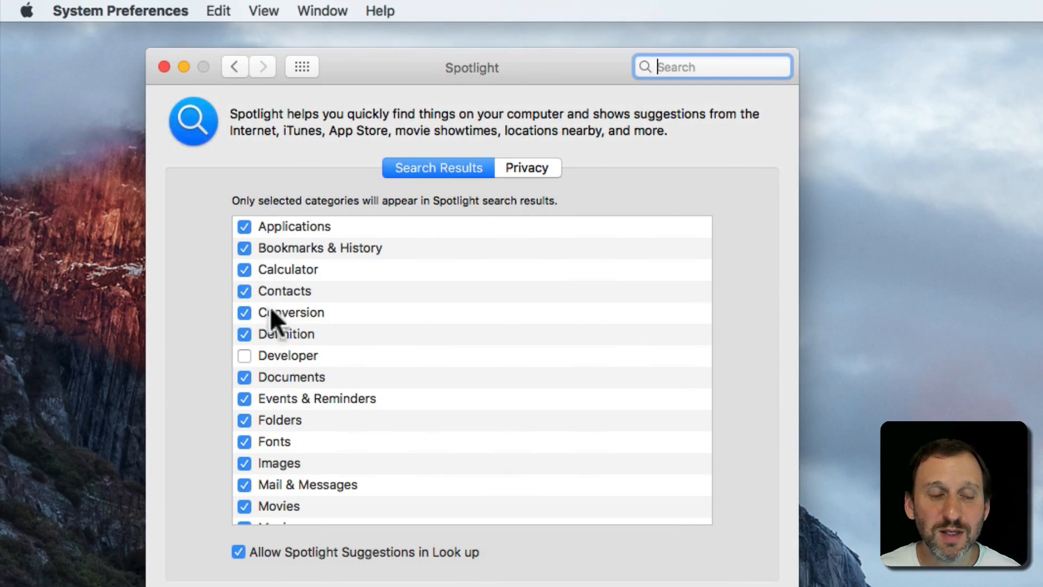
{"action": "scroll", "scroll_direction": "down", "scroll_amount": 3}
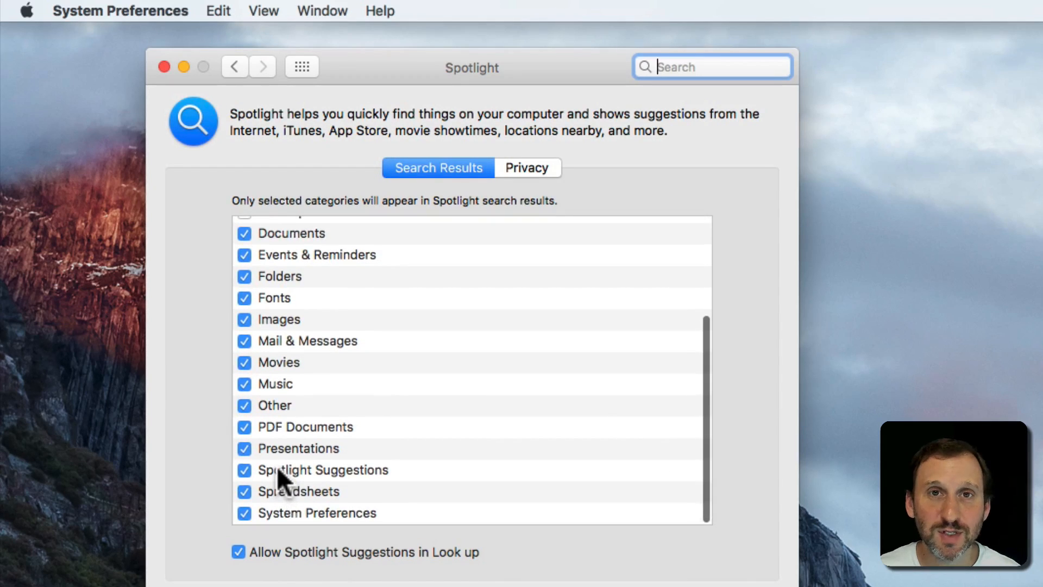
{"action": "scroll", "scroll_direction": "up", "scroll_amount": 3}
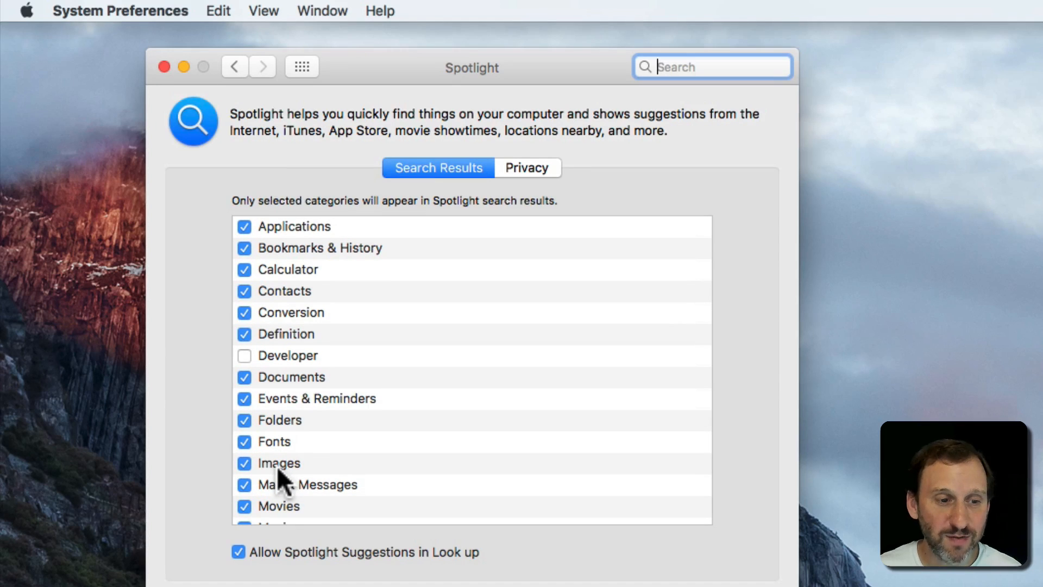
{"action": "mouse_move", "coordinate": [250, 498]}
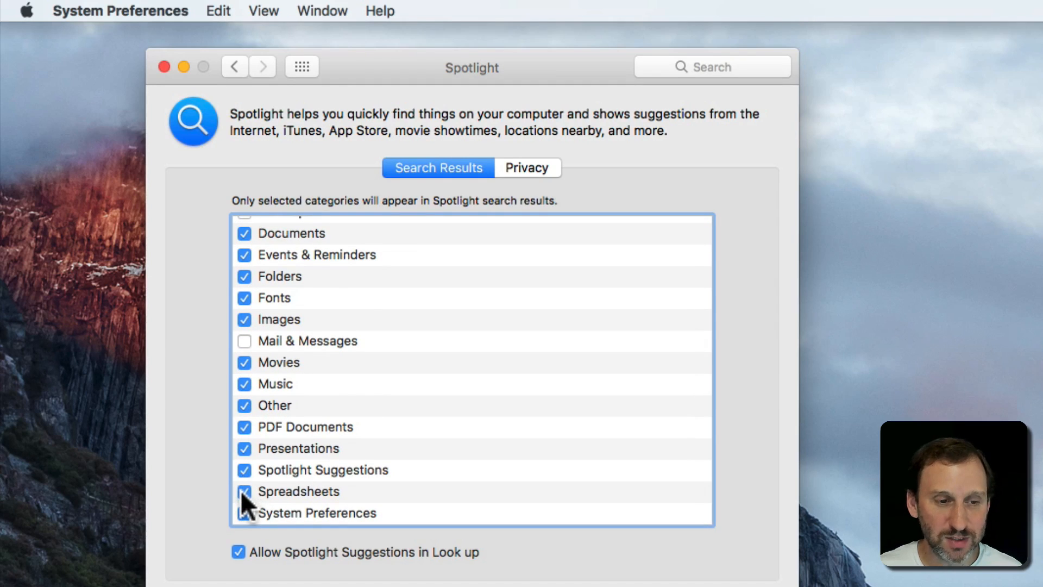
- Toggle the Spreadsheets category off and back on, then leave the Spotlight settings
{"action": "left_click", "coordinate": [244, 491]}
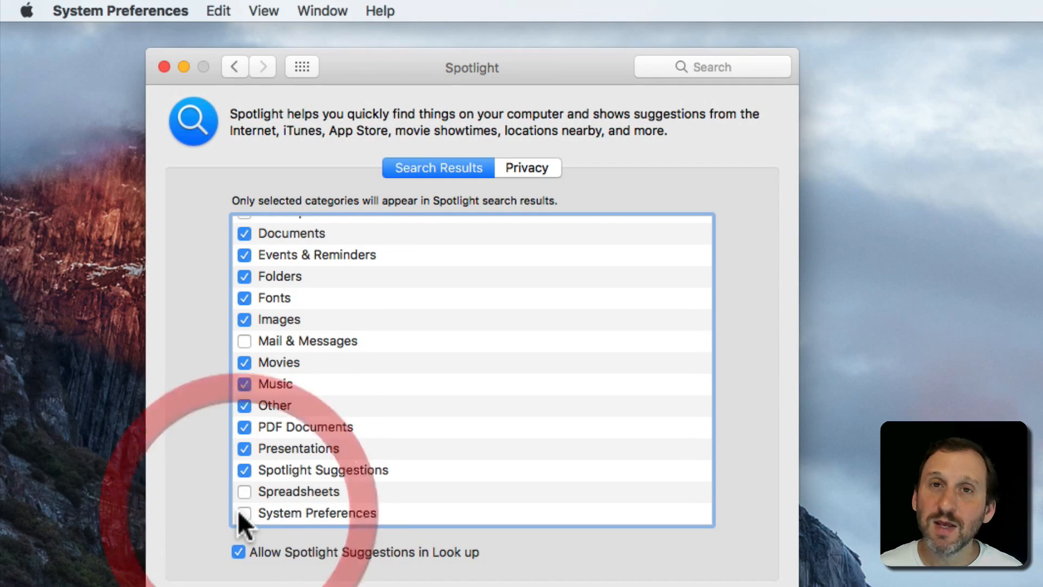
{"action": "left_click", "coordinate": [243, 491]}
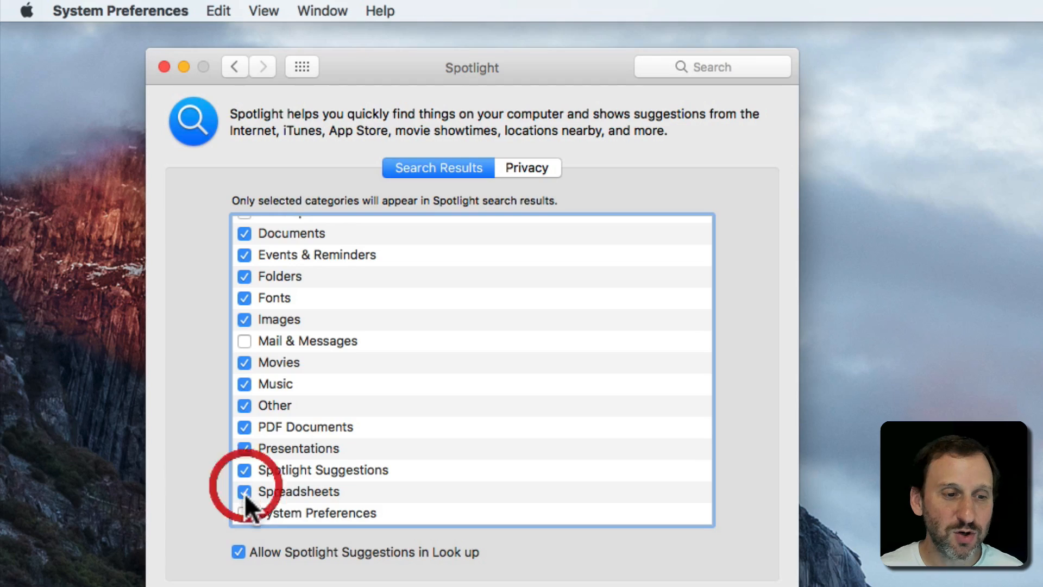
{"action": "scroll", "scroll_direction": "up", "scroll_amount": 3}
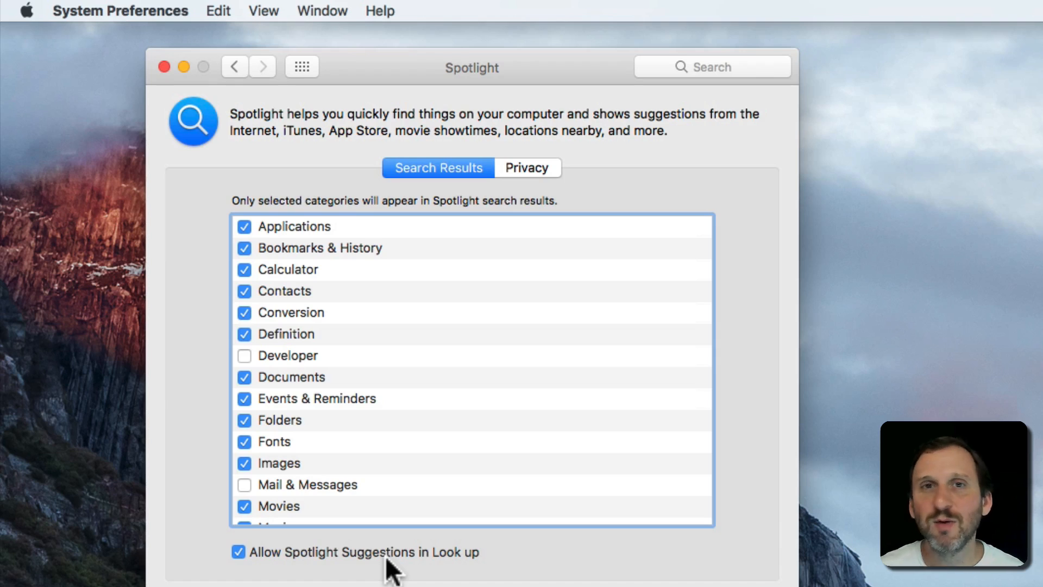
{"action": "mouse_move", "coordinate": [365, 465]}
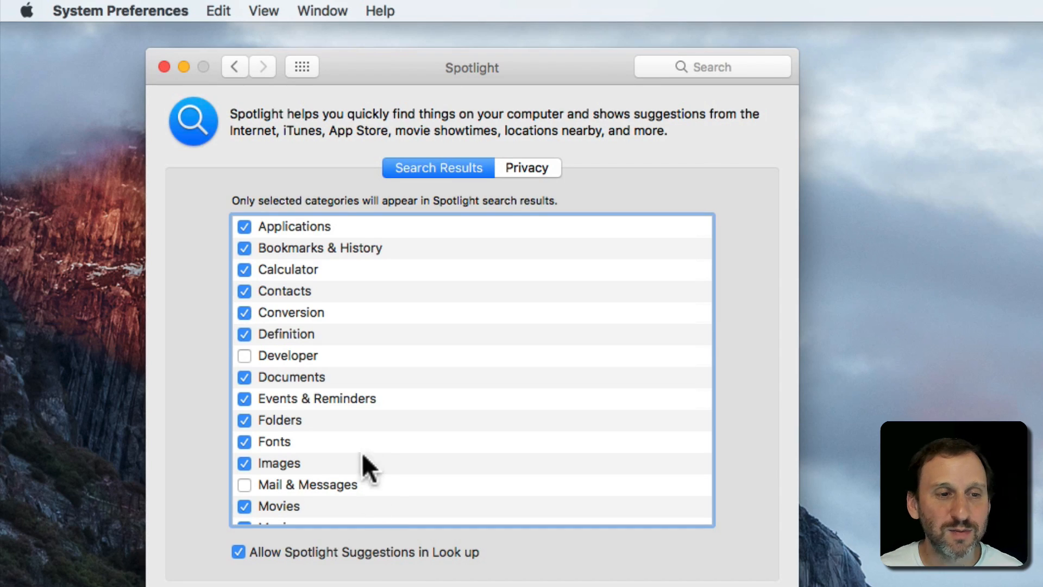
{"action": "mouse_move", "coordinate": [299, 233]}
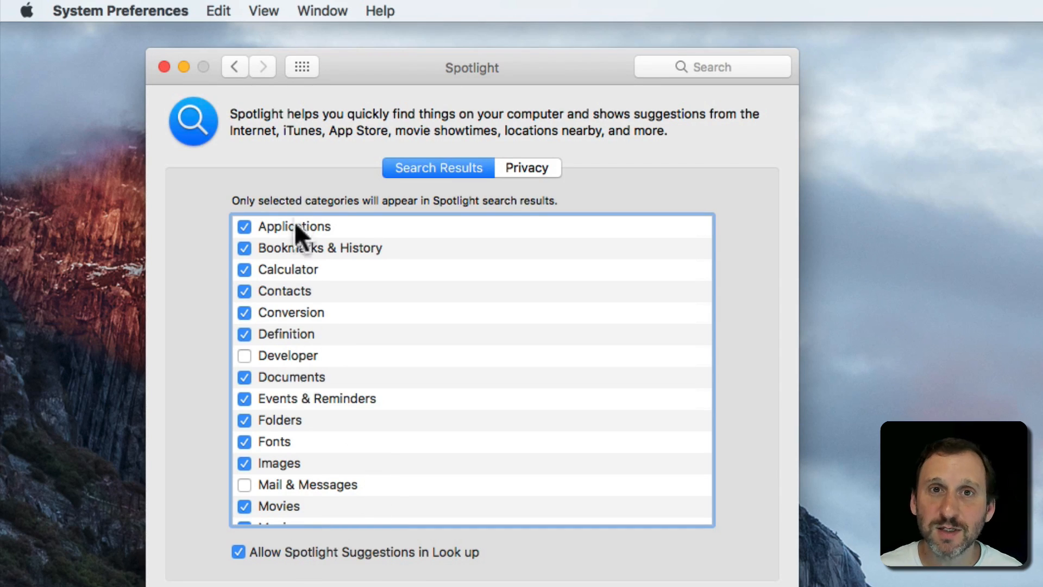
{"action": "left_click", "coordinate": [163, 66]}
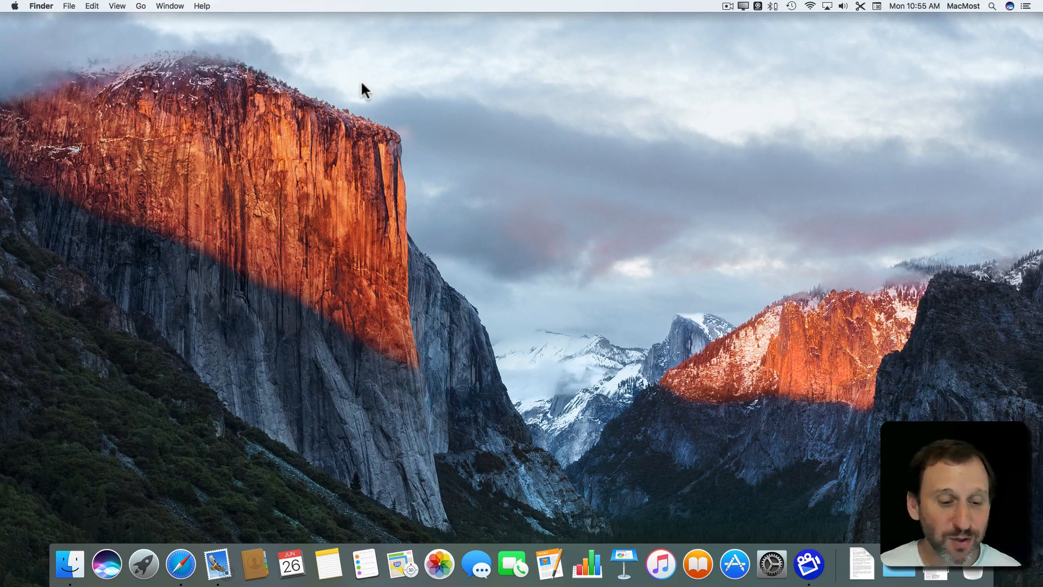
{"action": "mouse_move", "coordinate": [382, 382]}
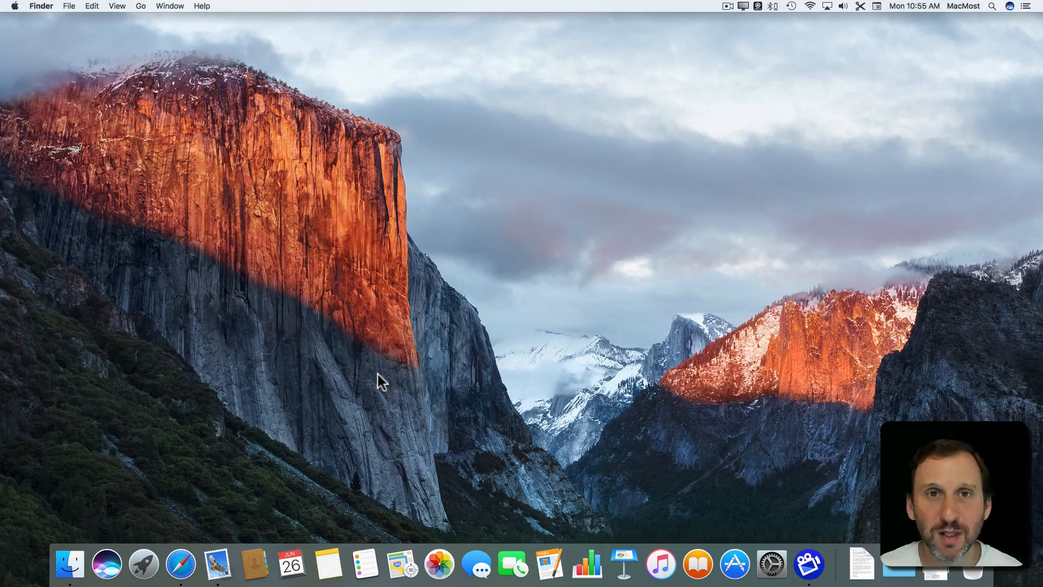
{"action": "mouse_move", "coordinate": [143, 563]}
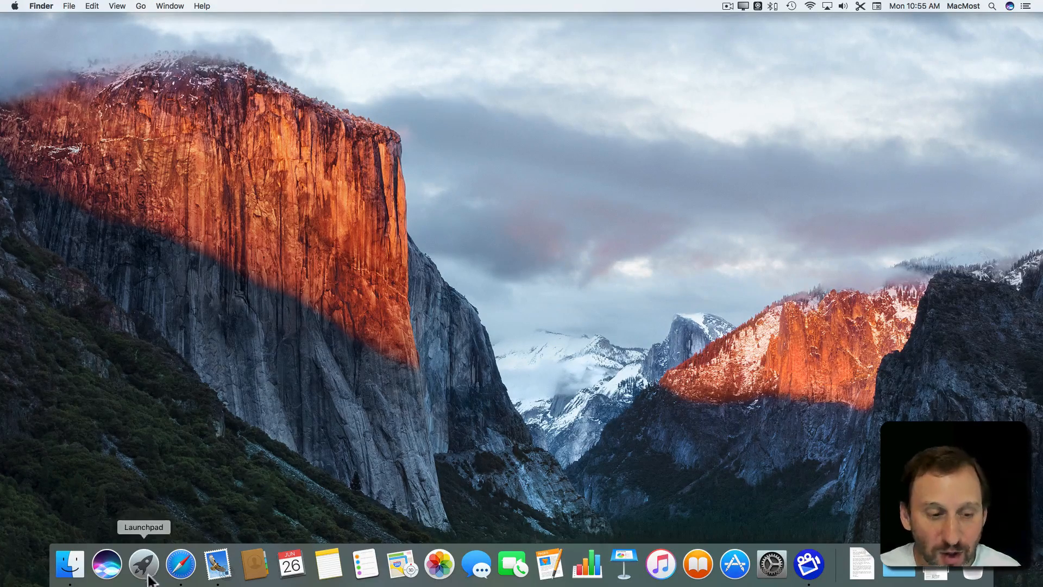
{"action": "mouse_move", "coordinate": [417, 328]}
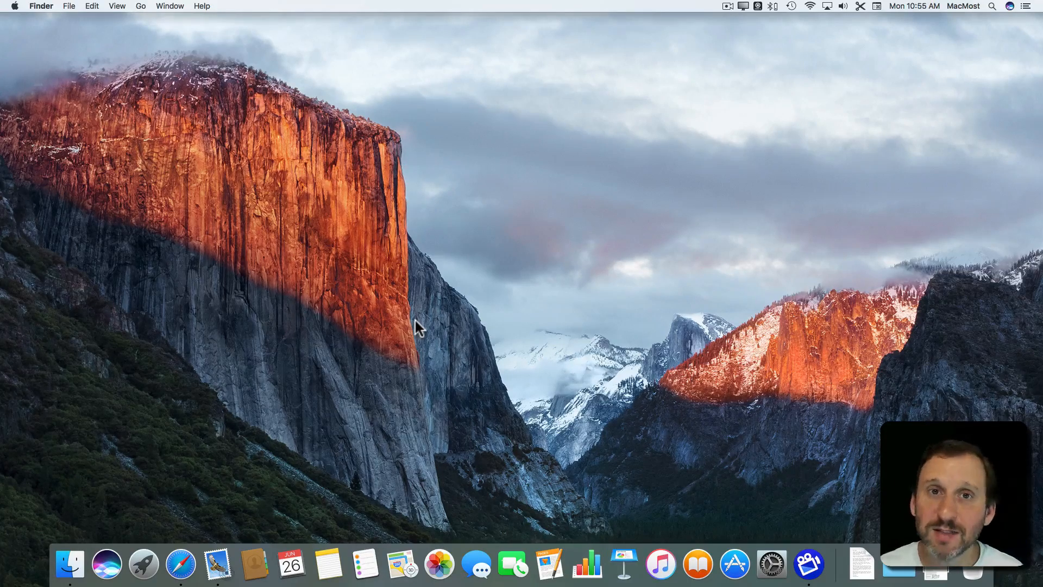
{"action": "type", "text": "ost"}
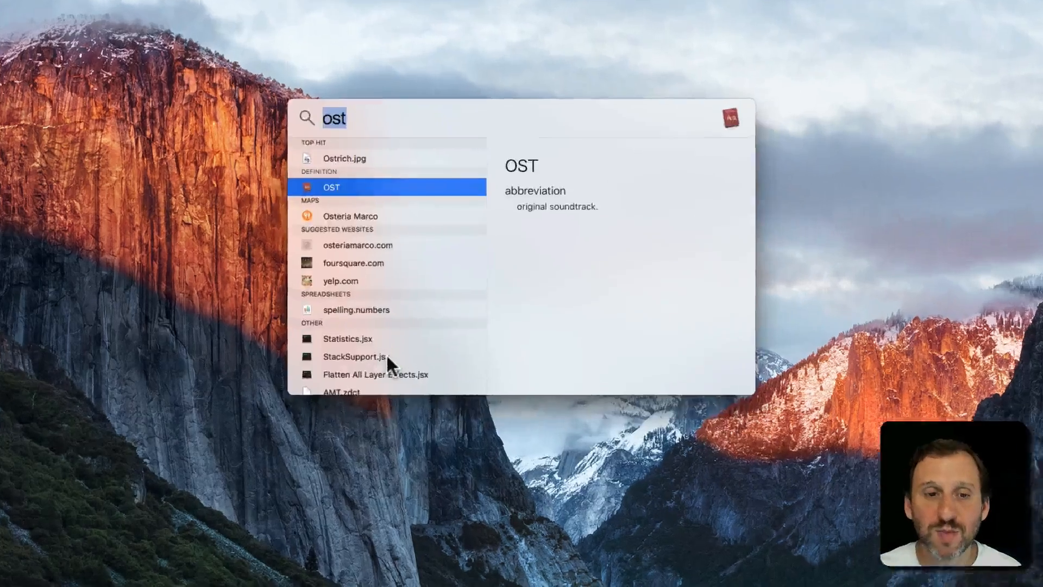
{"action": "type", "text": "calendar"}
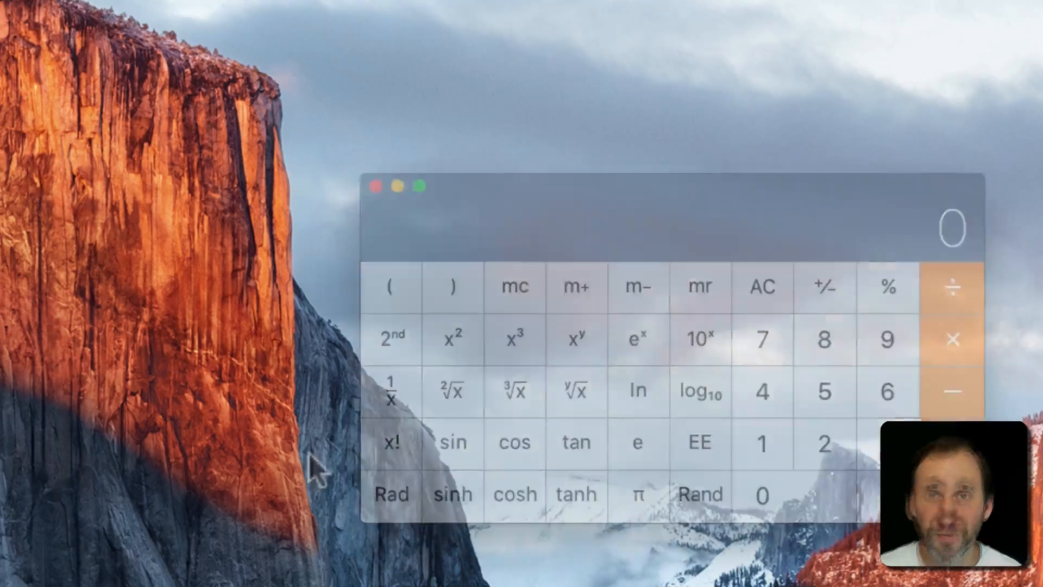
{"action": "left_click", "coordinate": [374, 186]}
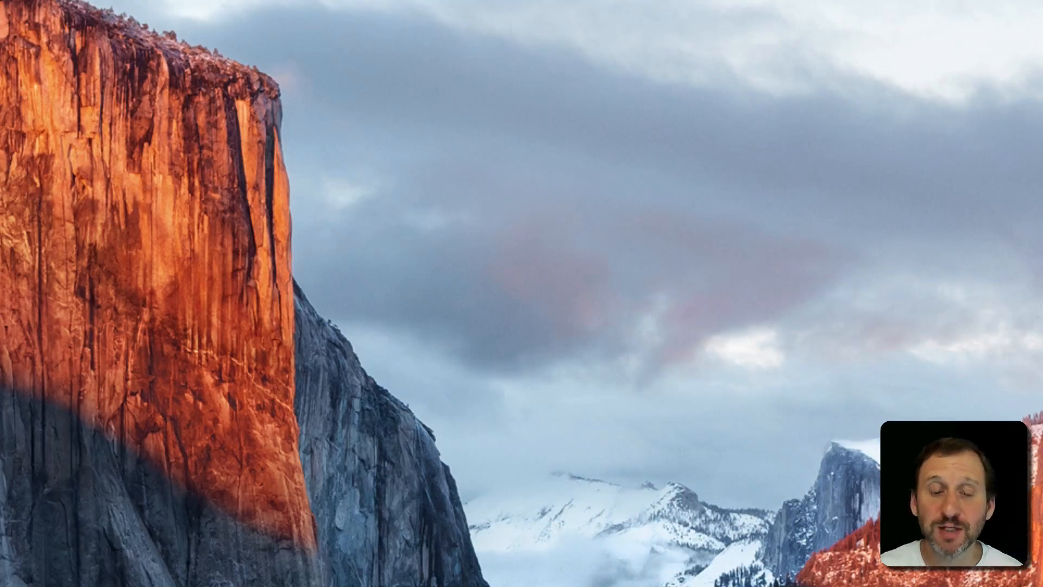
- Use Spotlight as a calculator: 1+1 gives 2, (5+7)*5+sqrt(8) gives 62.8284271247, then start '4 pi'
{"action": "key", "text": "cmd+space"}
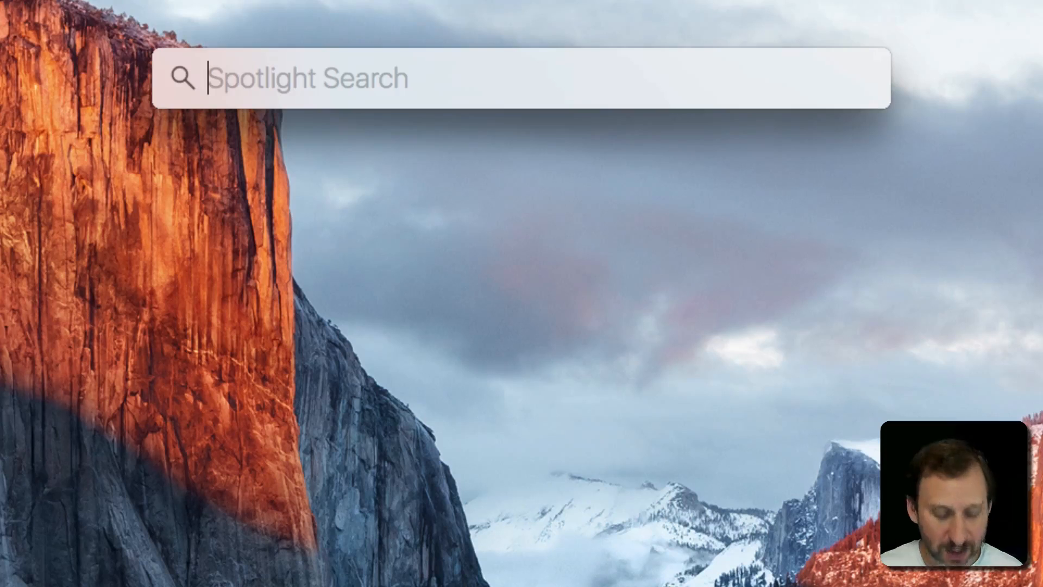
{"action": "type", "text": "1+1"}
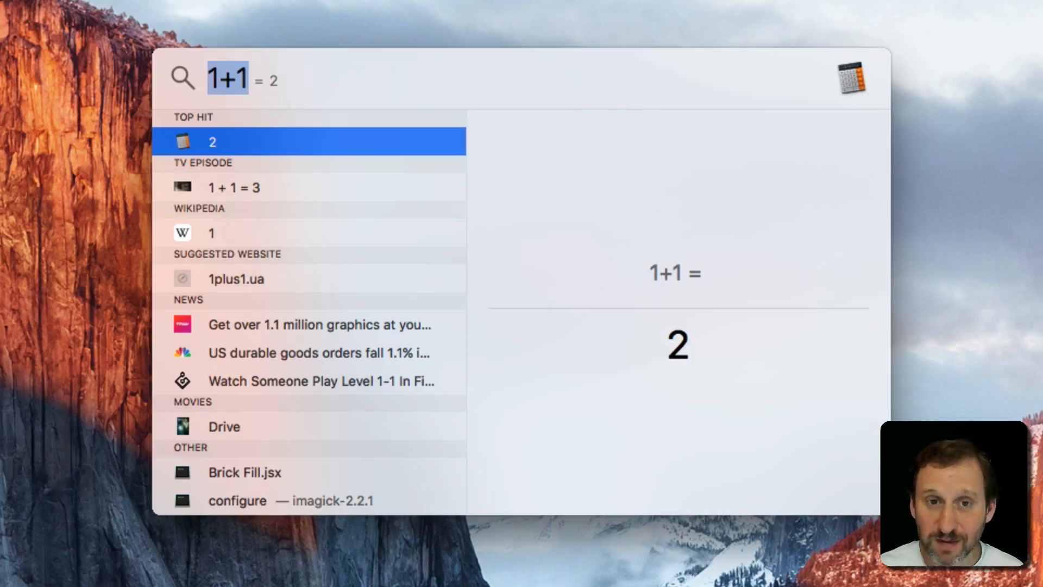
{"action": "type", "text": "(5+"}
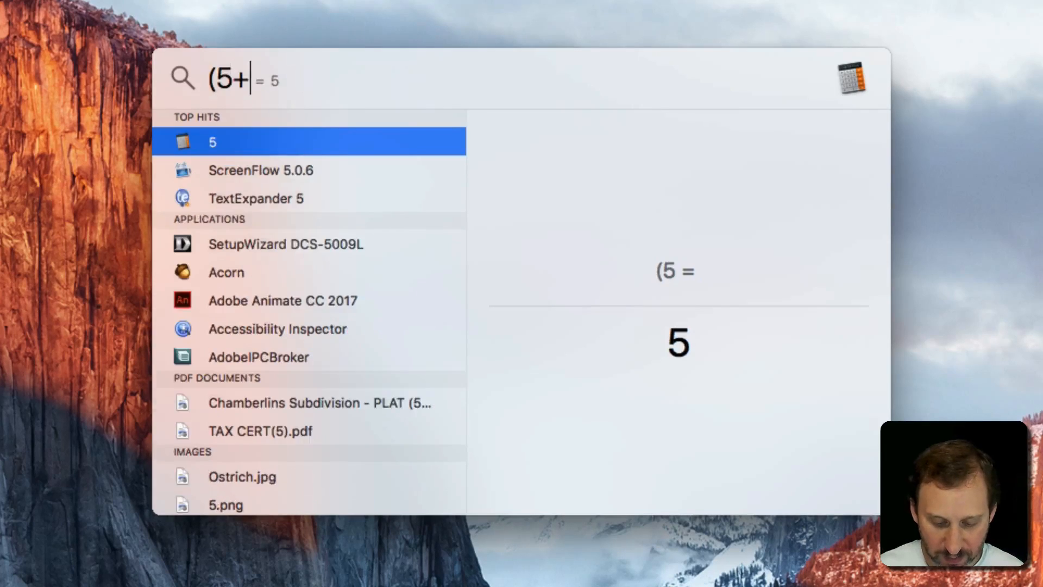
{"action": "type", "text": "7)"}
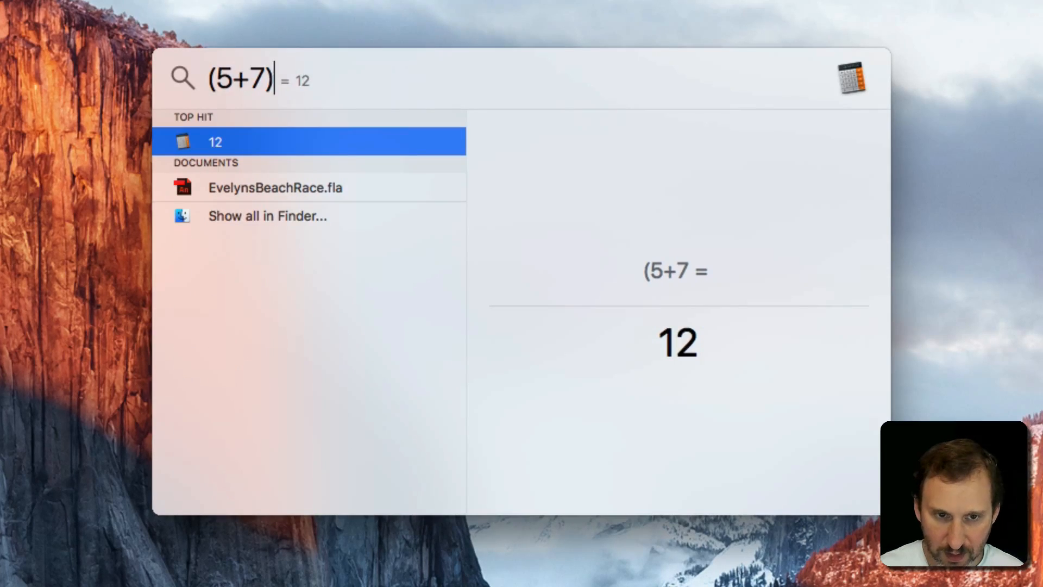
{"action": "type", "text": "*5+"}
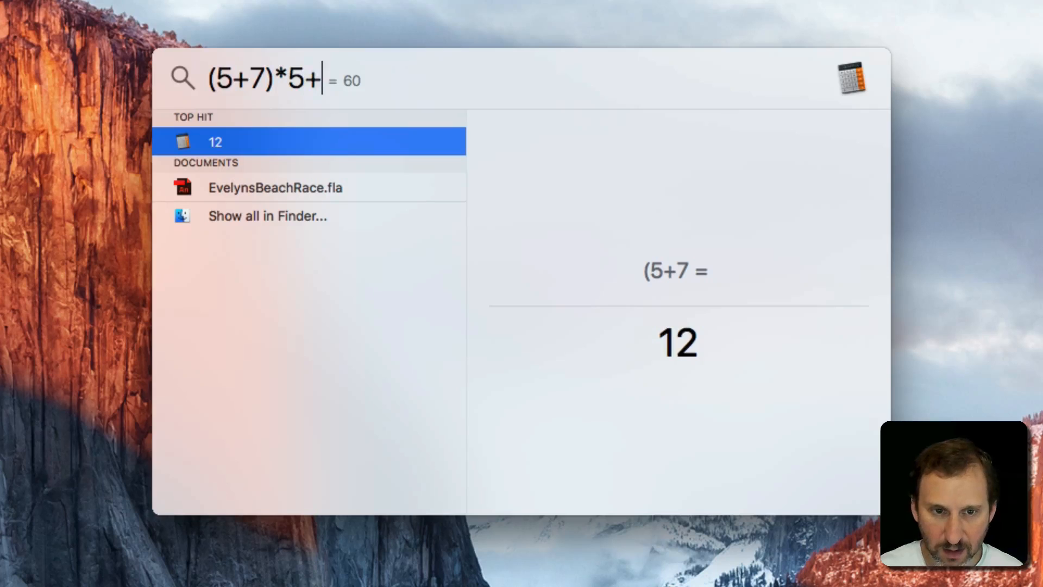
{"action": "type", "text": "sqrt("}
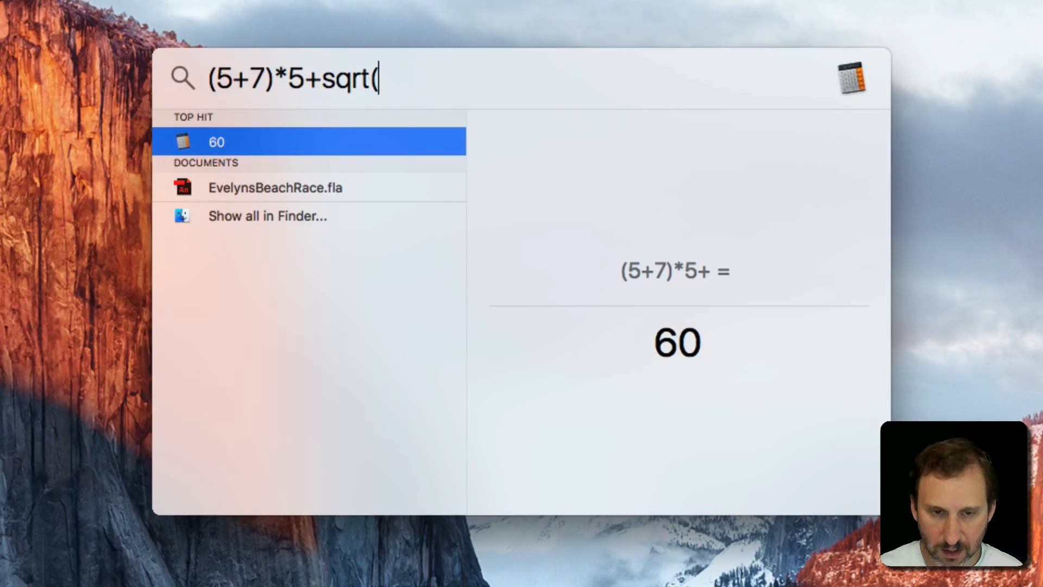
{"action": "type", "text": "8)"}
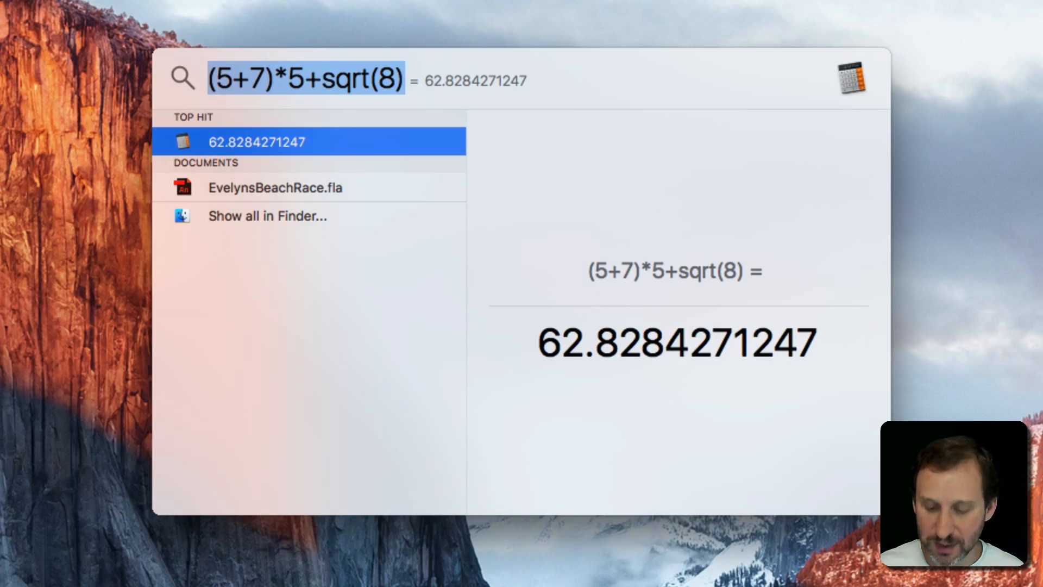
{"action": "type", "text": "4 pi"}
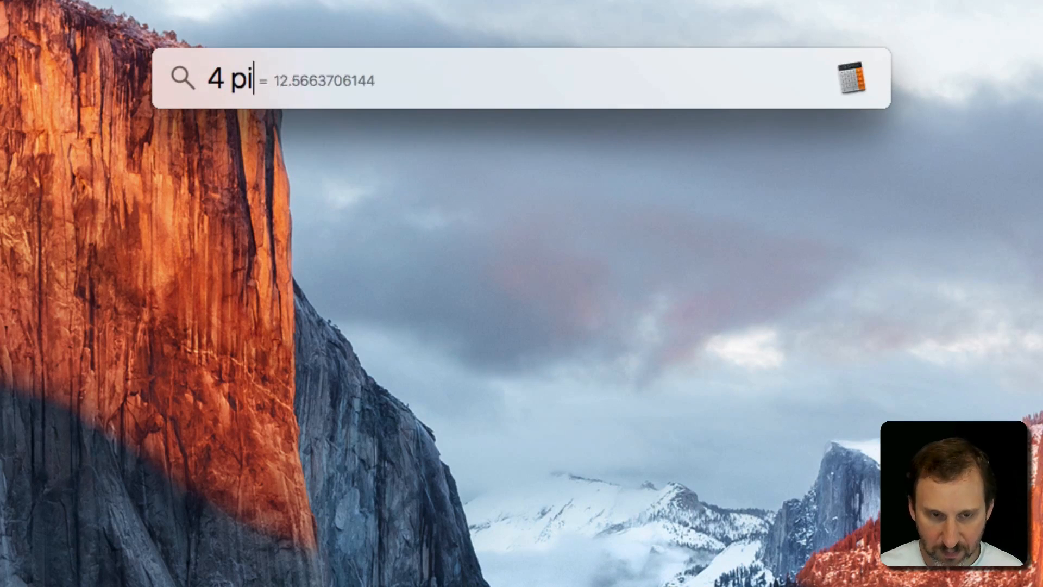
- Convert 4 pints to 1.89 liters, 7km to 4.35 miles, query 7 usd, and ask for weather in Denver, CO
{"action": "type", "text": "nts"}
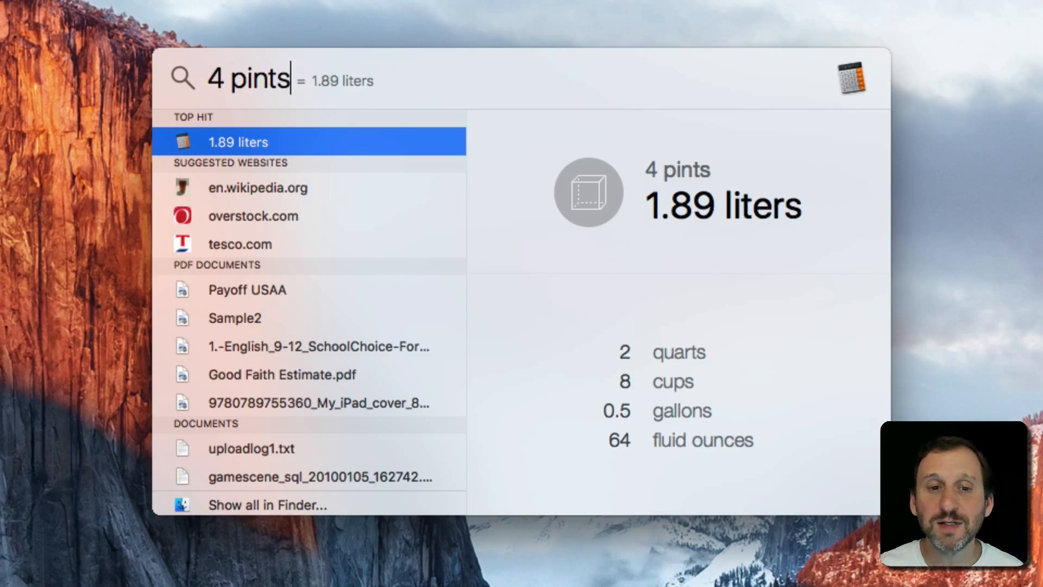
{"action": "type", "text": "7"}
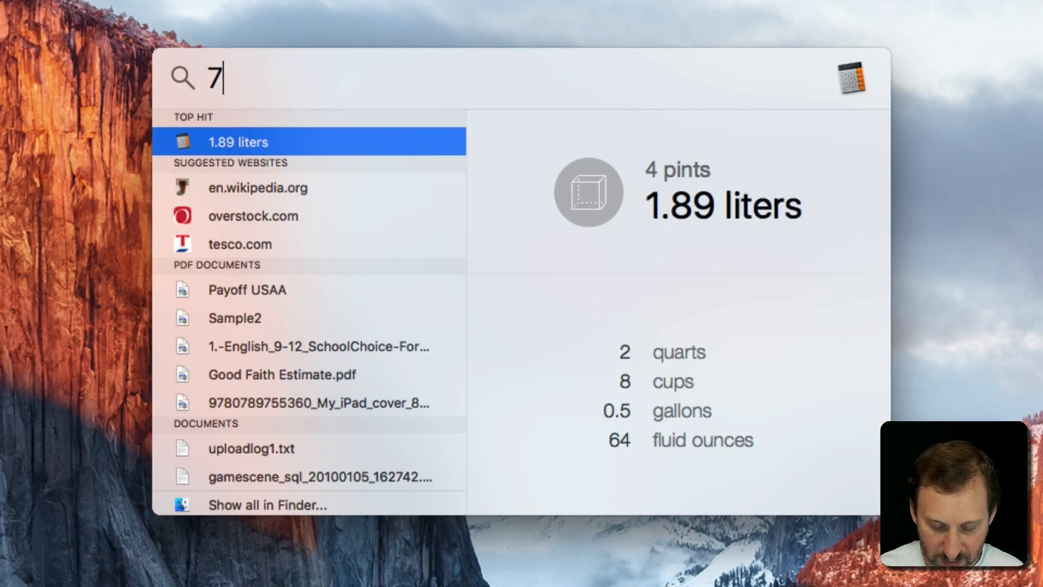
{"action": "type", "text": "km"}
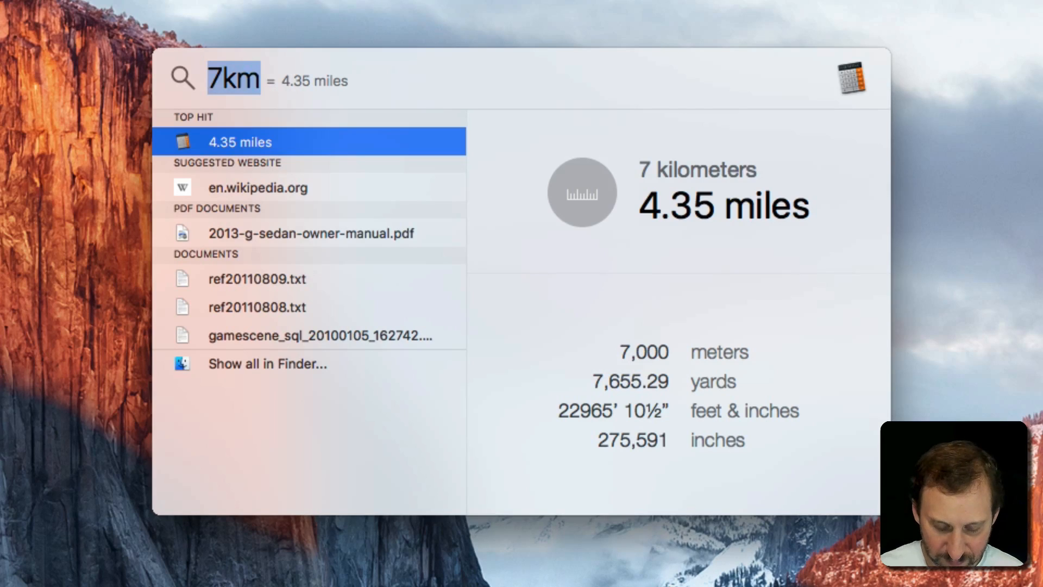
{"action": "type", "text": "7 usd"}
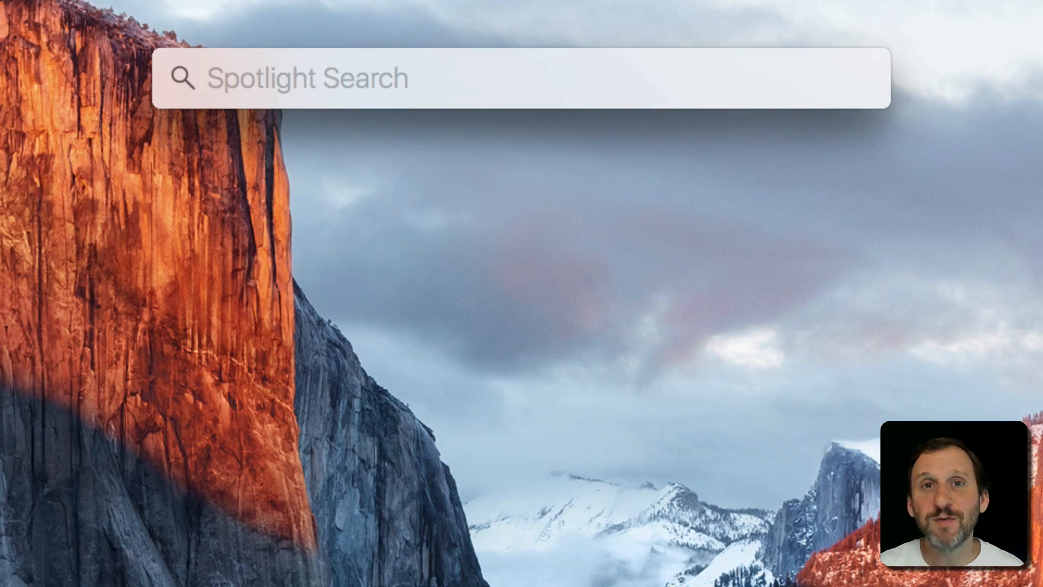
{"action": "type", "text": "weather in Denver, CO"}
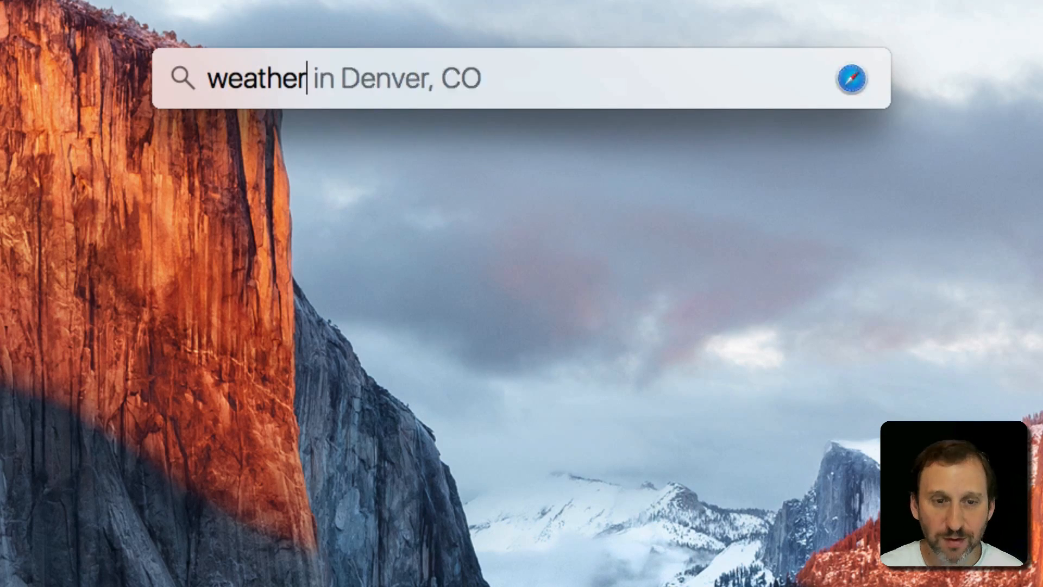